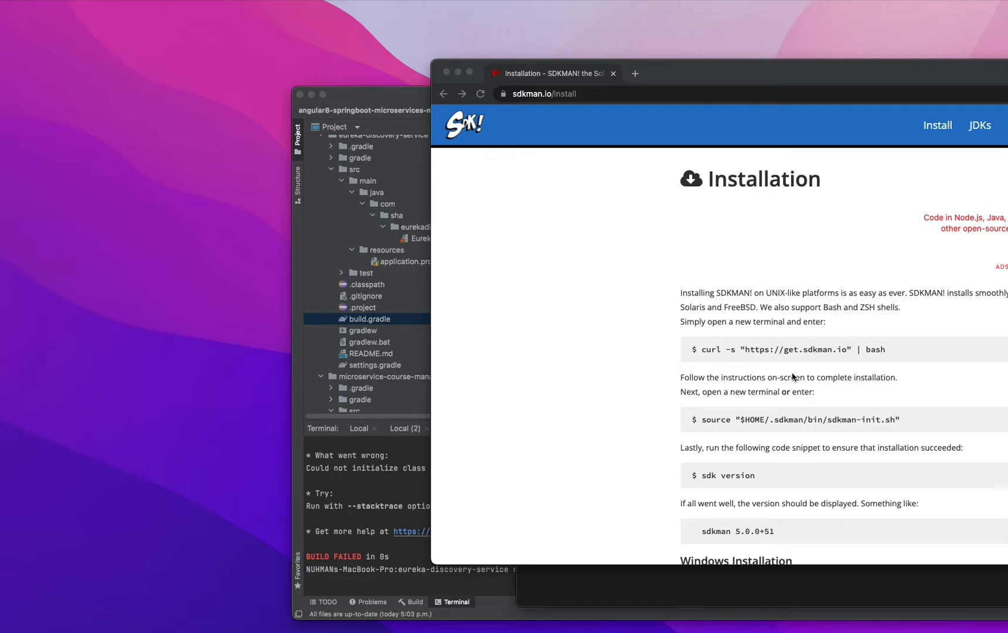
mouse_move(802, 386)
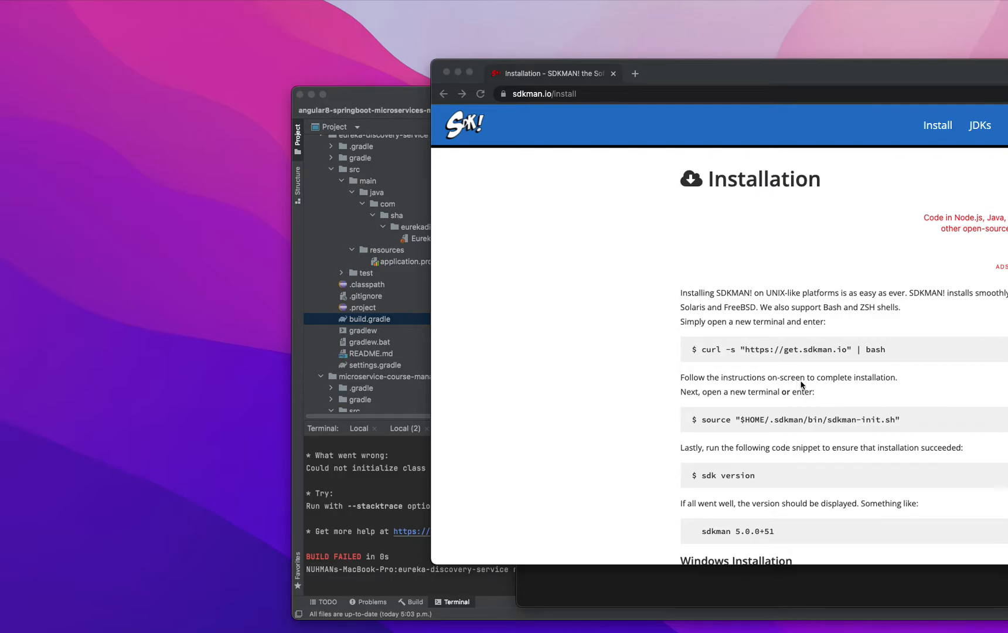
mouse_move(779, 379)
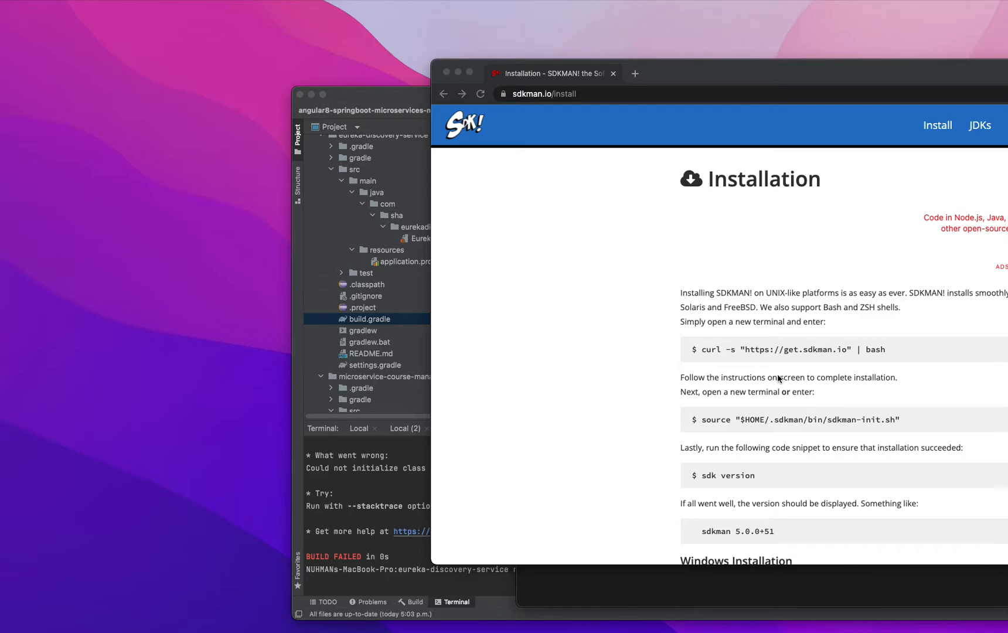
Step: Scroll down the sdkman.io install page to the curl install command
scroll("down", 3)
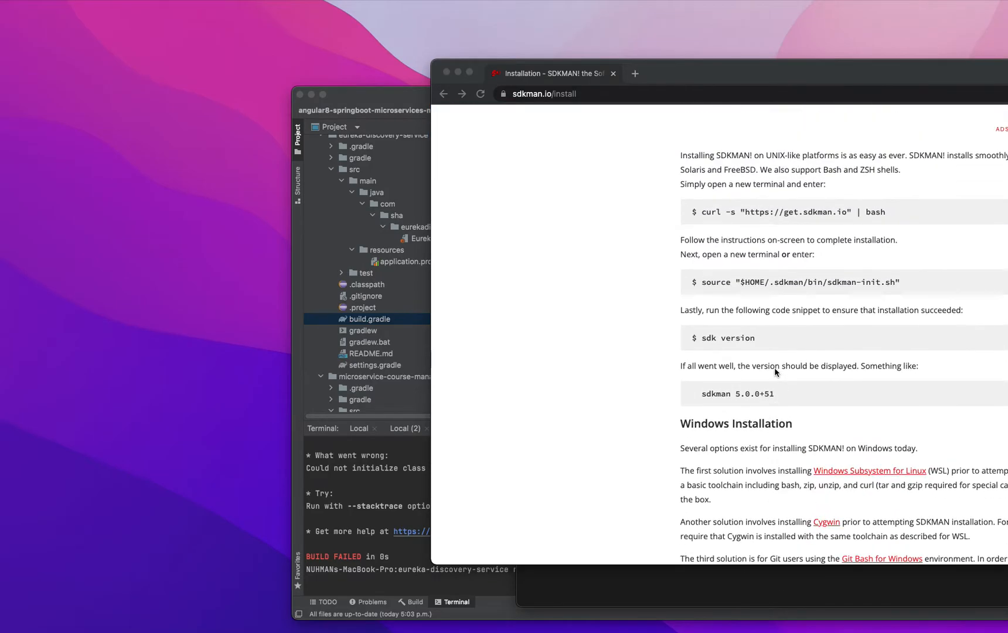
scroll("down", 3)
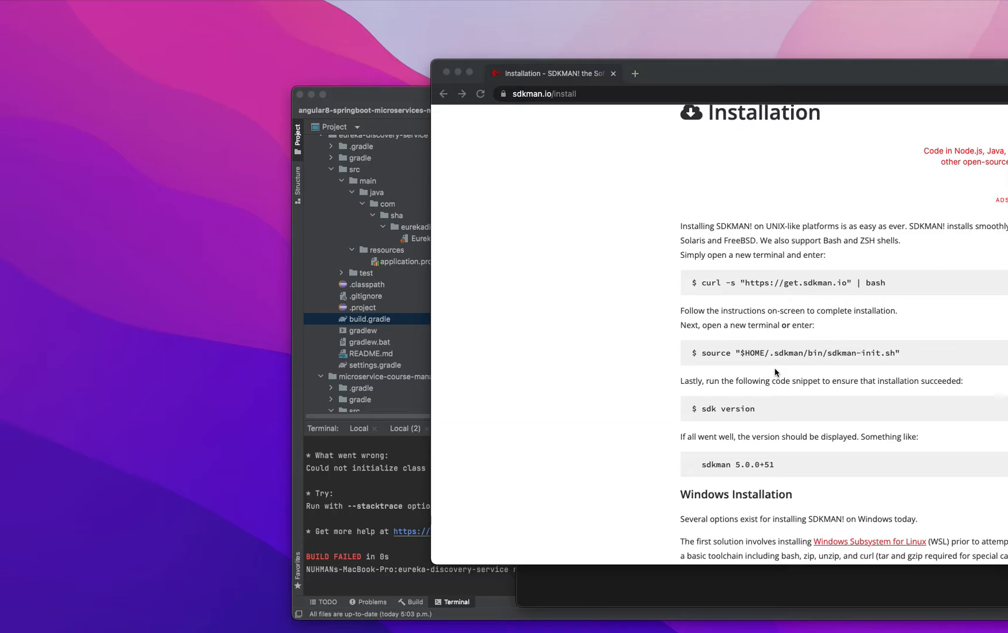
mouse_move(880, 286)
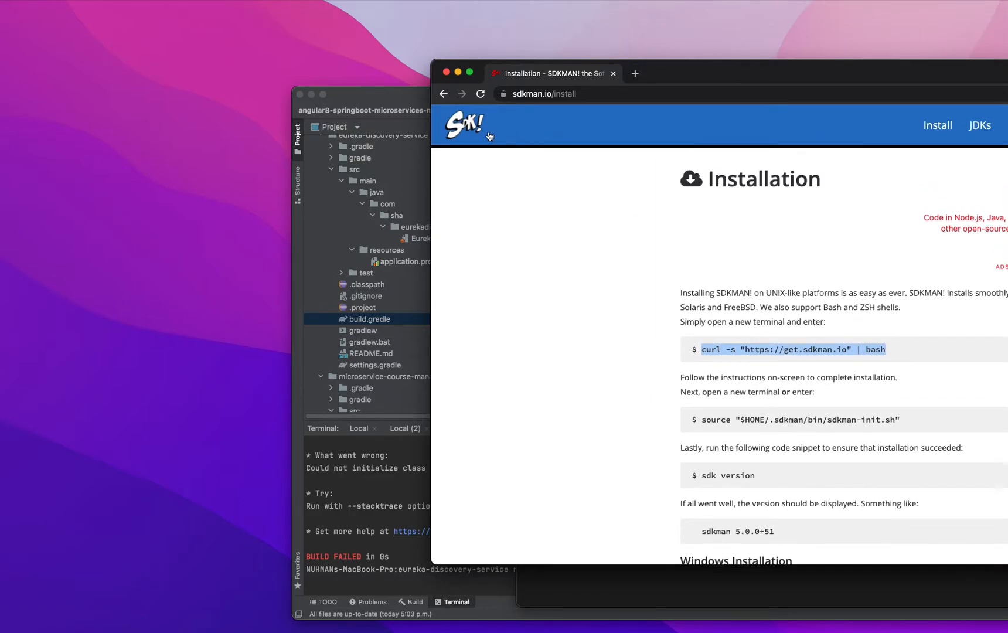
Step: Open the SDKMAN home page, highlight its tool description, and scroll through the overview
left_click(464, 125)
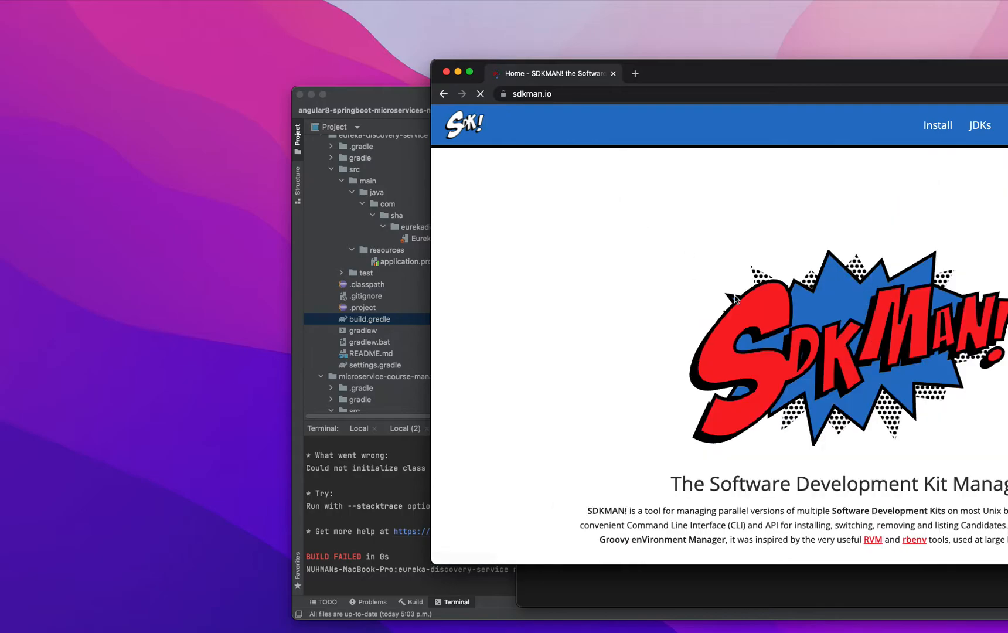
scroll("down", 3)
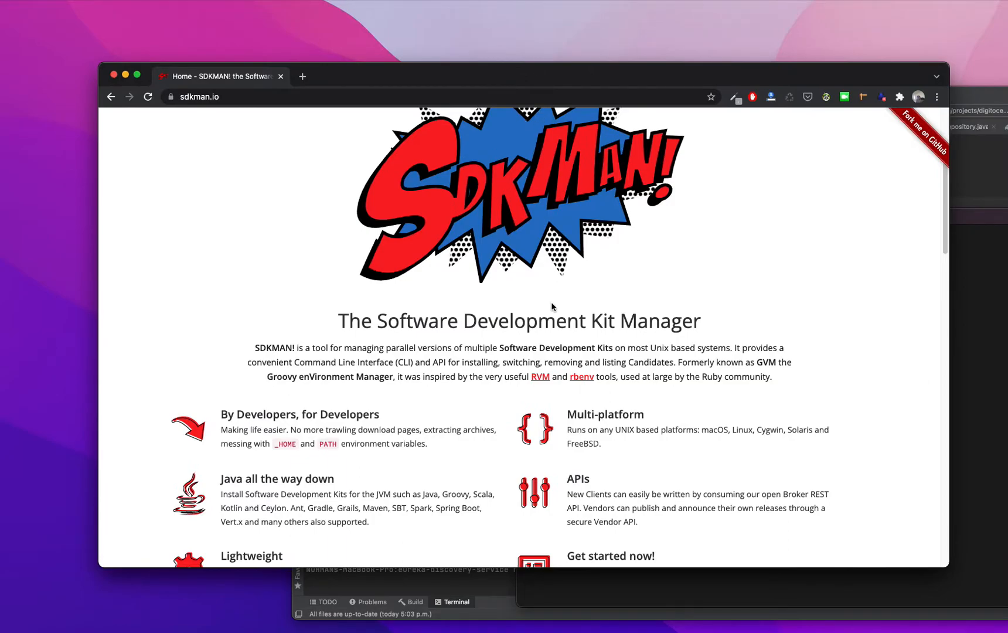
mouse_move(365, 380)
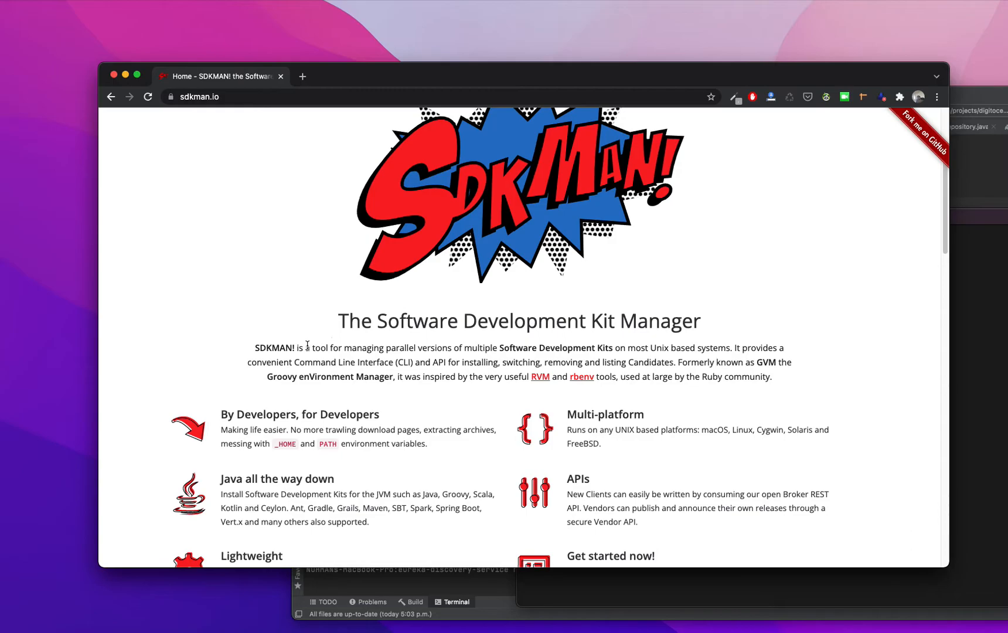
left_click_drag(309, 348, 366, 362)
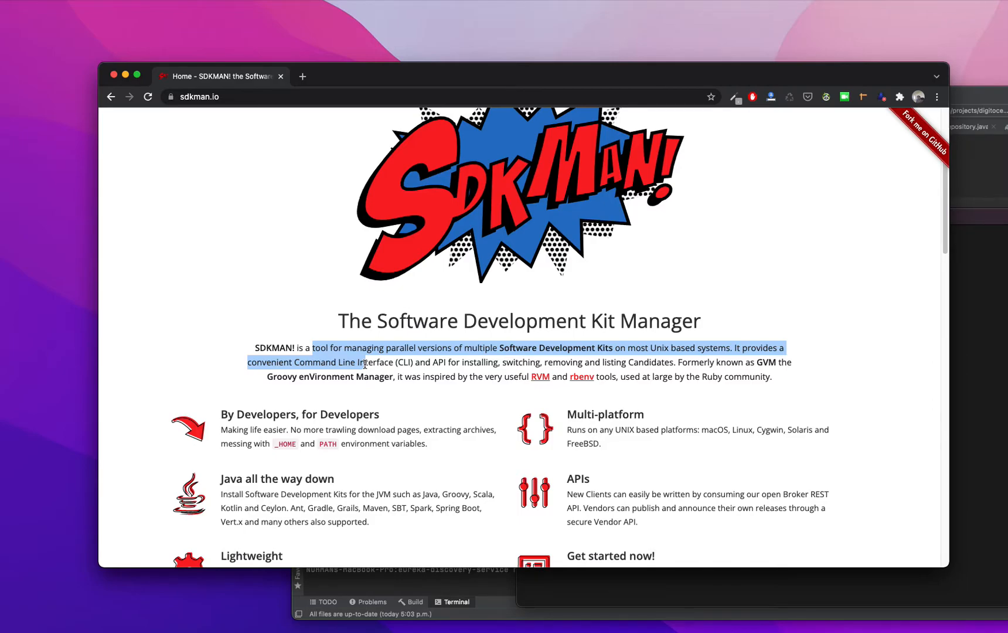
mouse_move(656, 319)
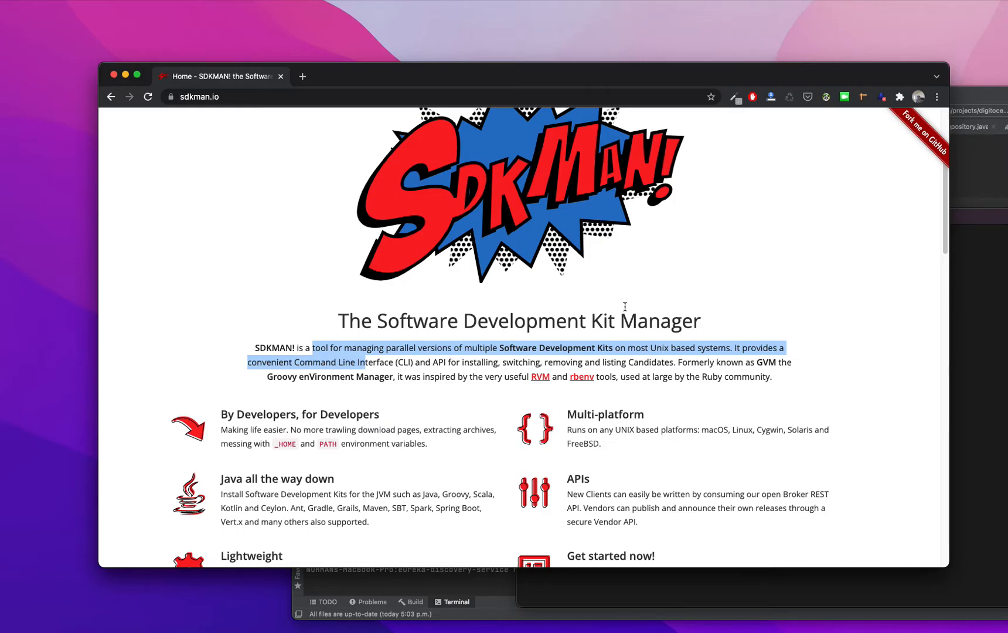
mouse_move(557, 300)
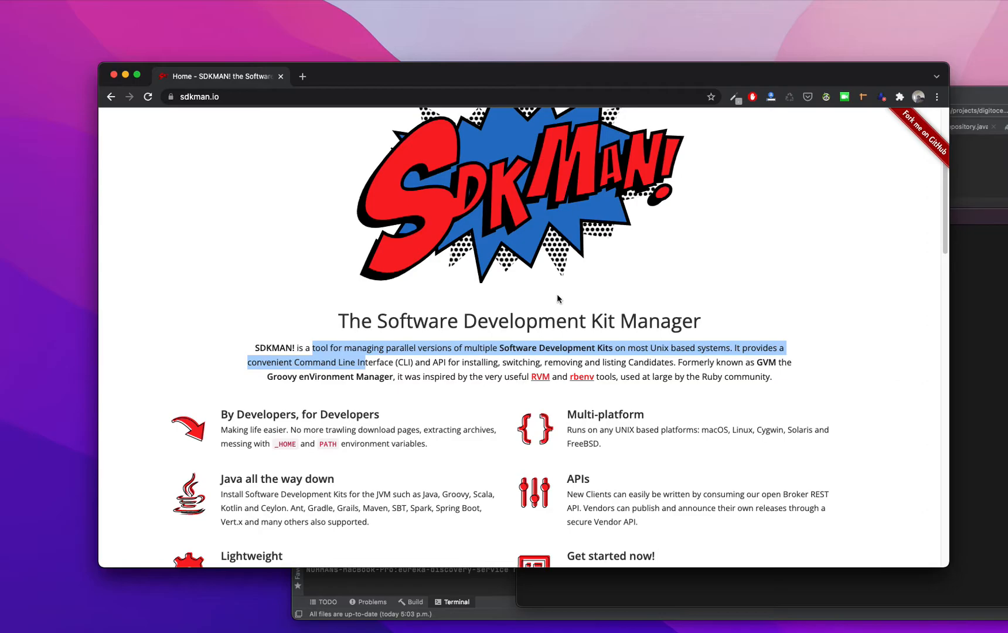
mouse_move(556, 303)
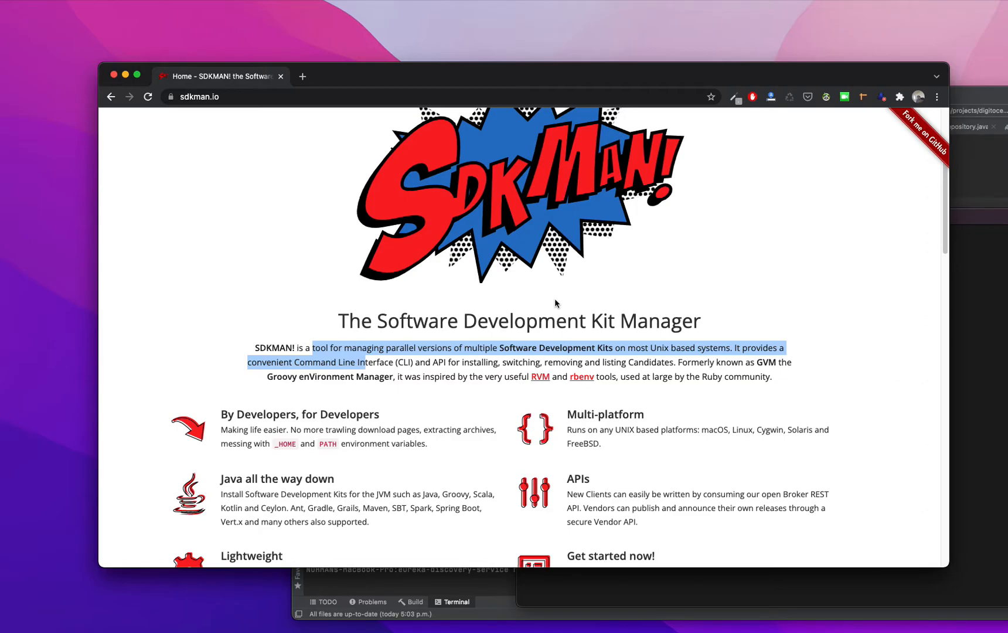
mouse_move(412, 380)
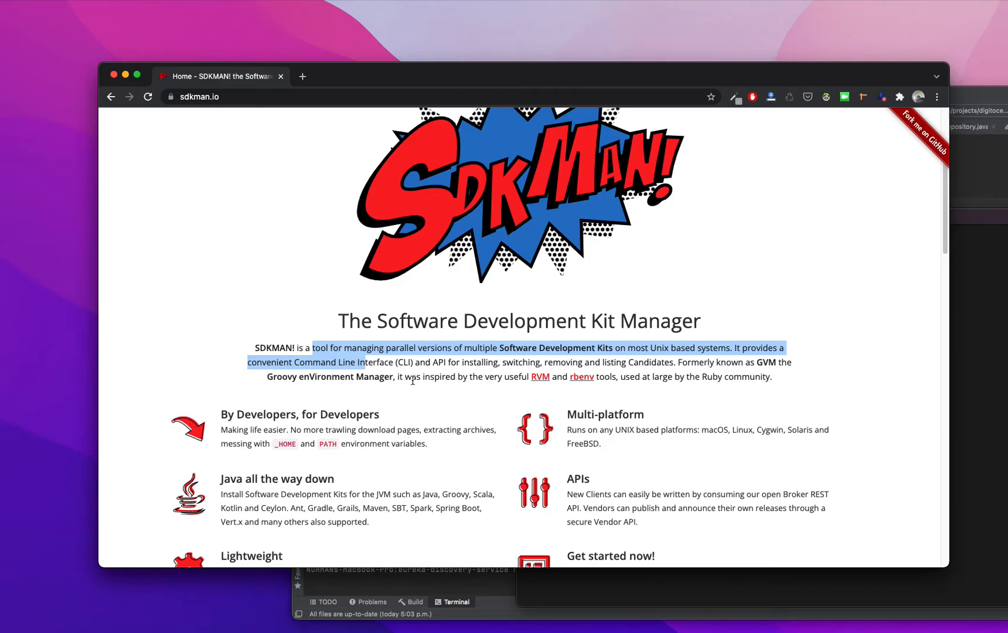
scroll("down", 3)
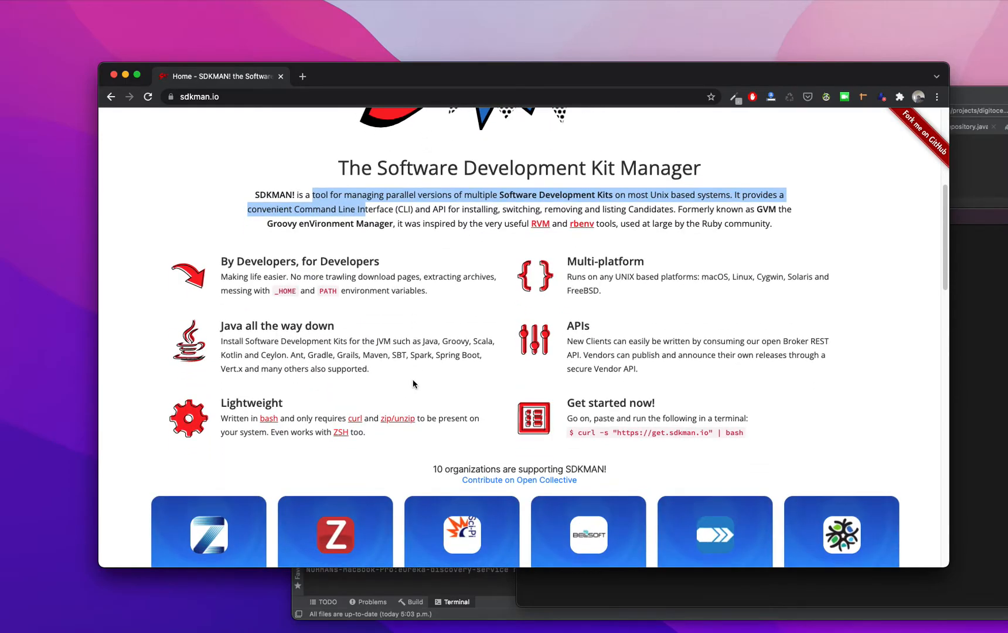
scroll("down", 3)
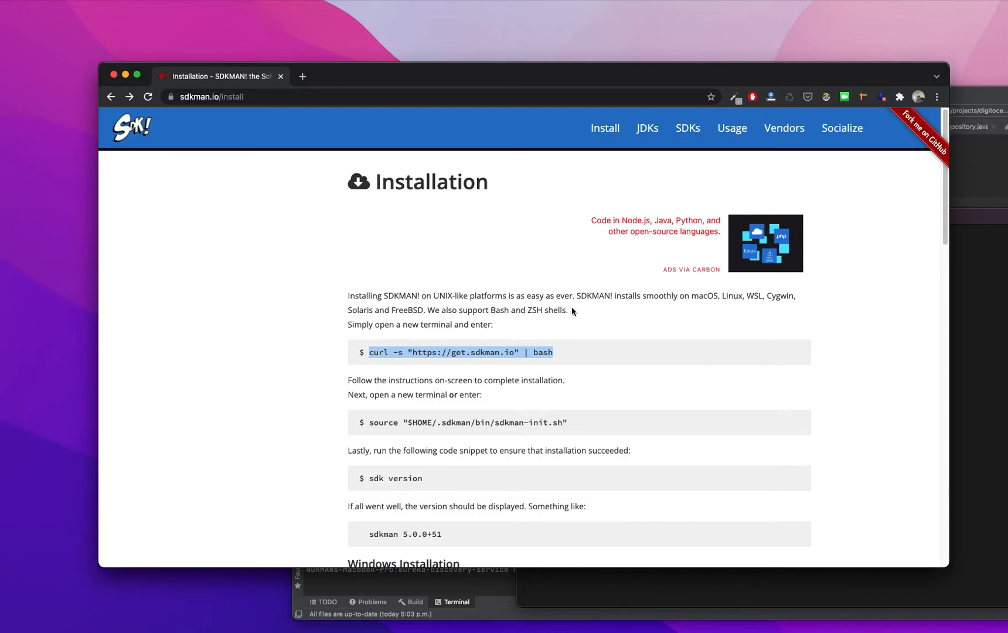
mouse_move(560, 307)
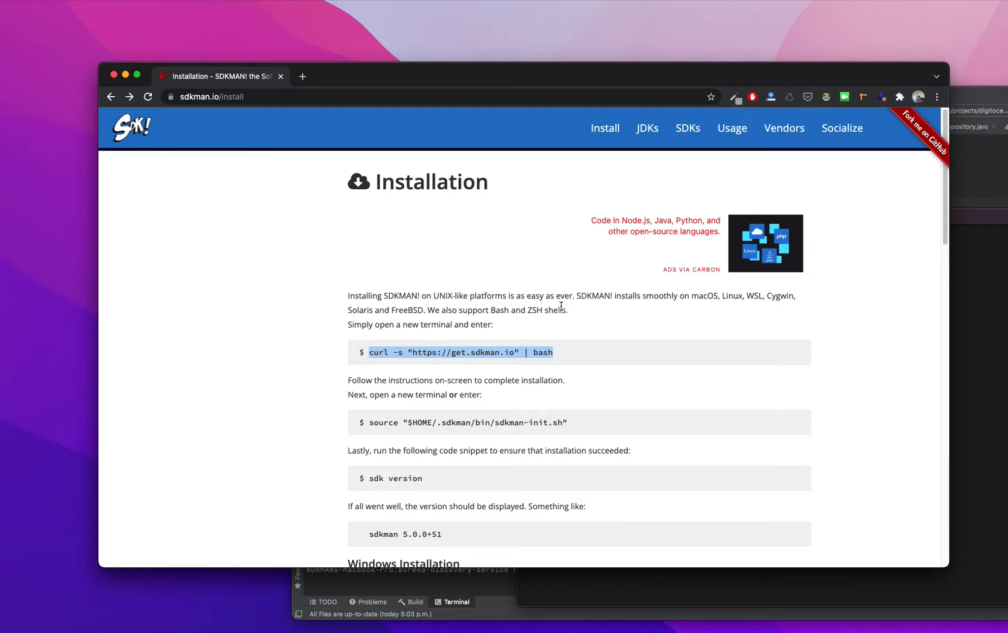
mouse_move(484, 352)
type("sdk --version")
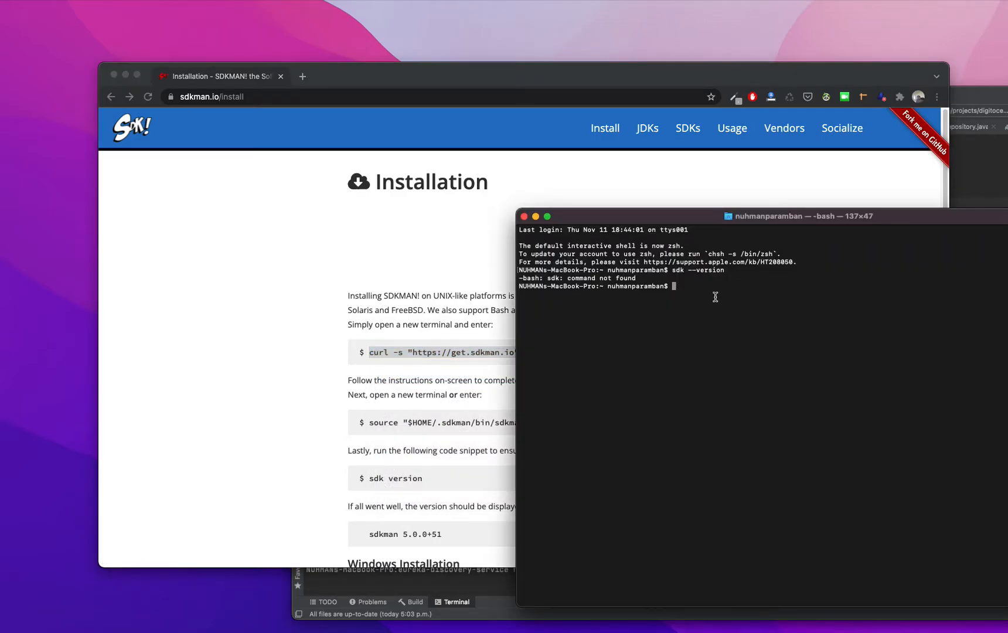
right_click(716, 296)
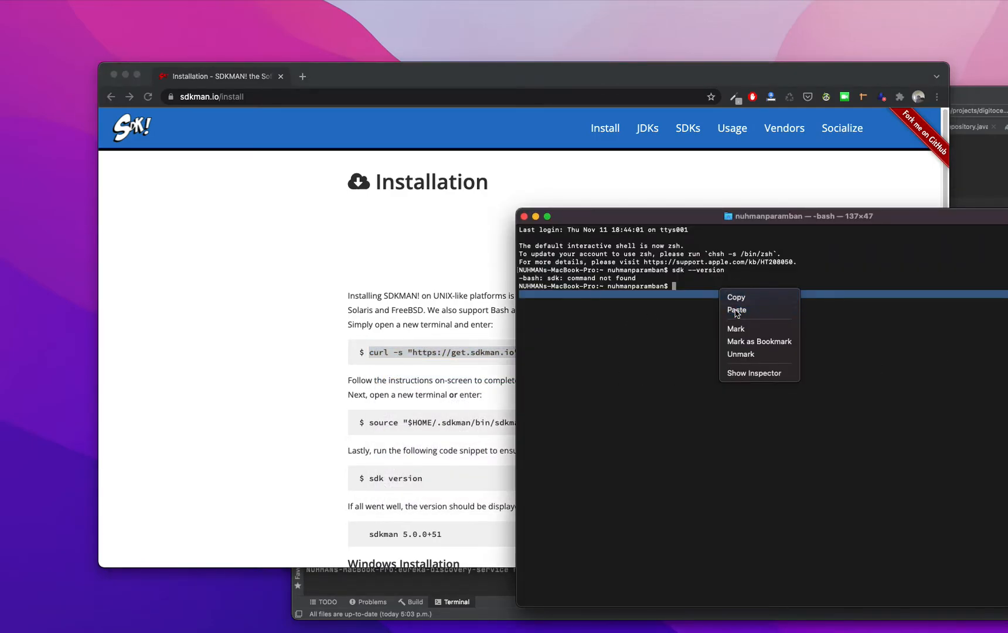
left_click(737, 310)
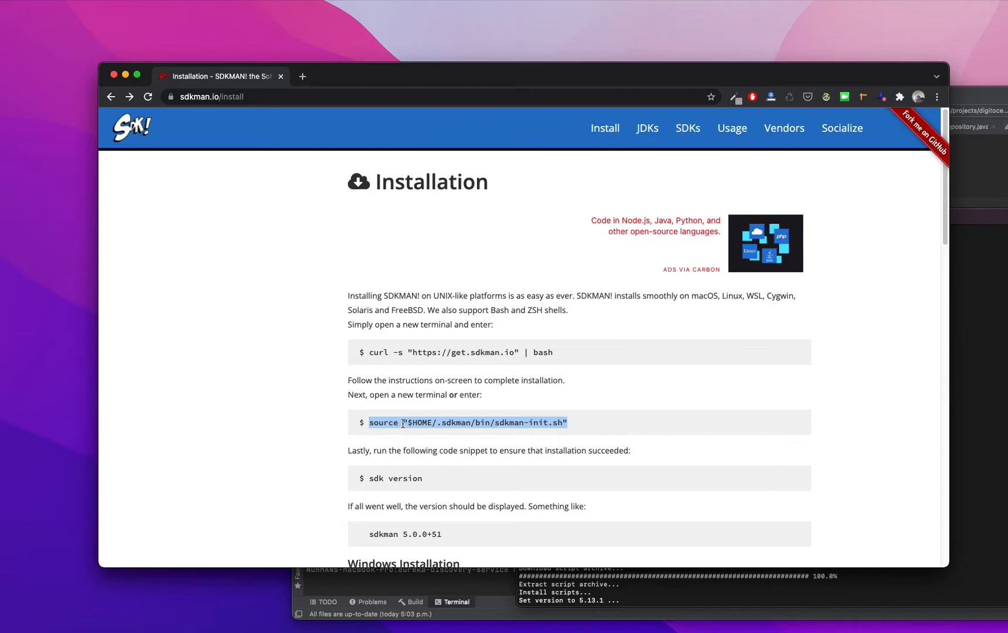
Step: Source "$HOME/.sdkman/bin/sdkman-init.sh" in Terminal and check sdk version reports 5.13.1
right_click(404, 422)
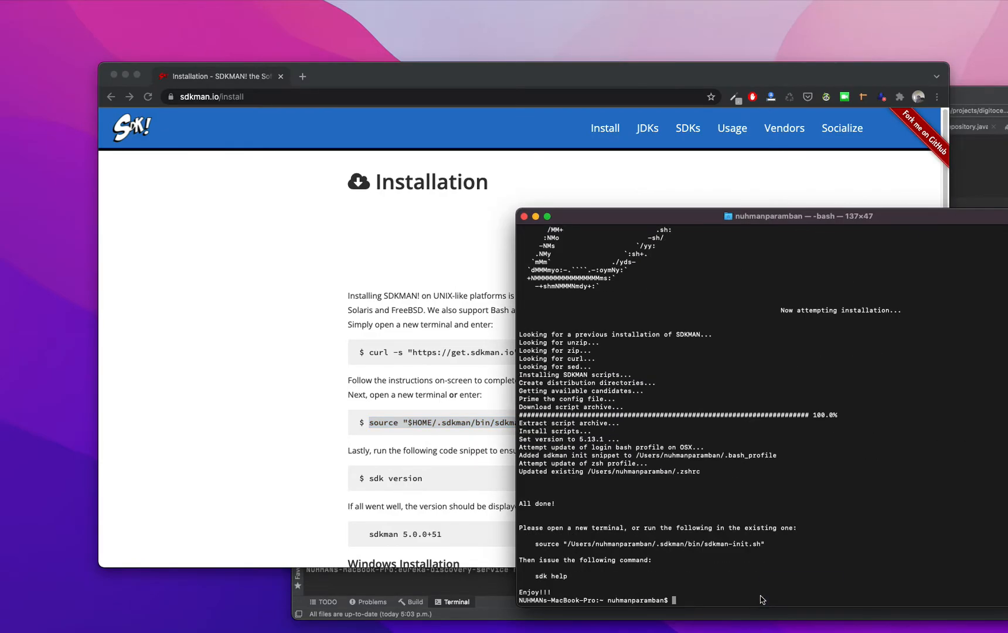
type("source \"$HOME/.sdkman/bin/sdkman-init.sh\"")
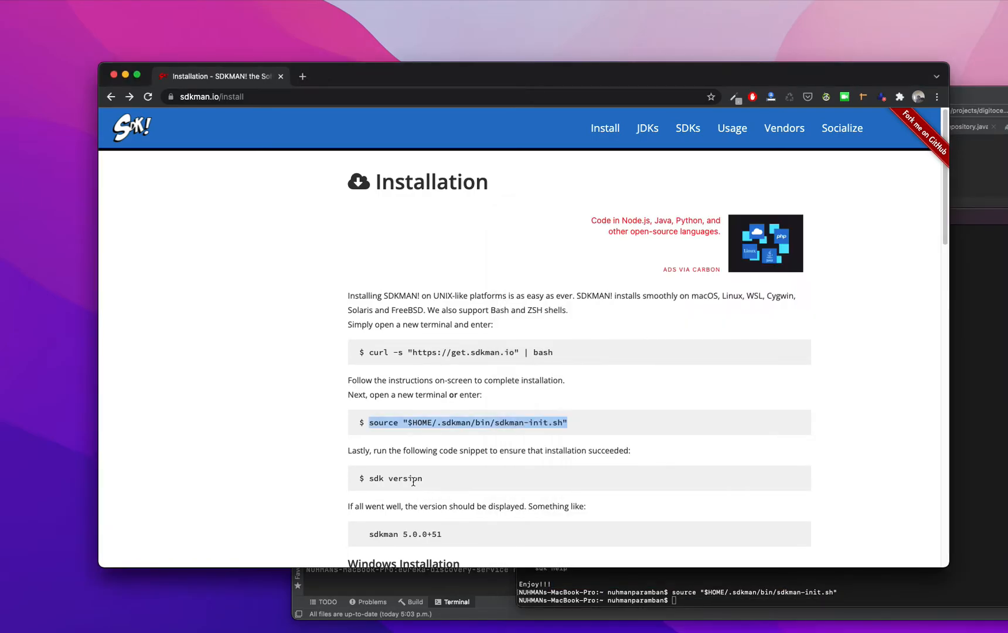
right_click(393, 479)
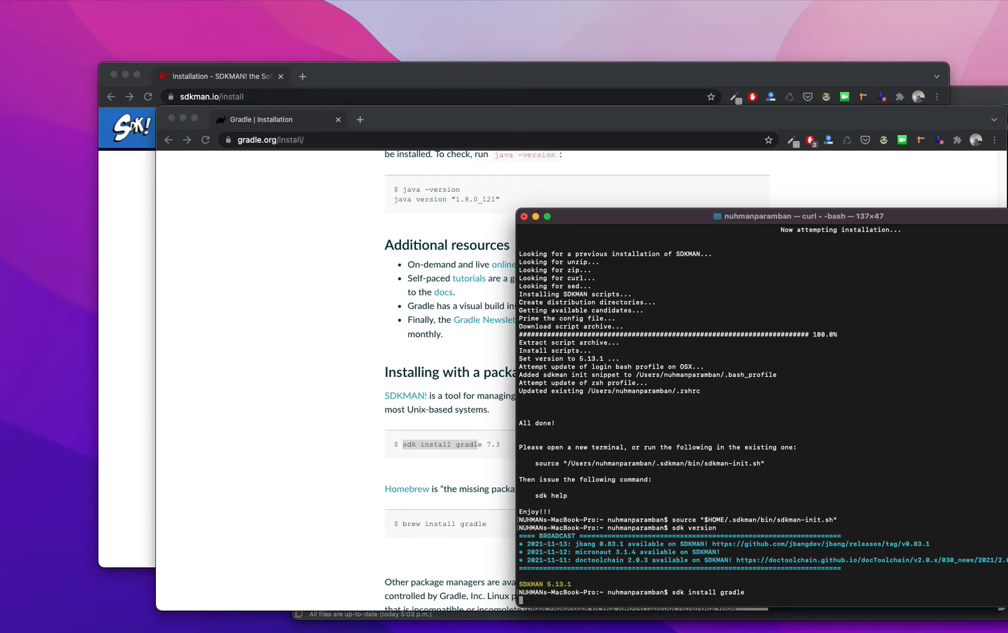
Step: Run sdk install gradle to download Gradle 7.3 and set it as default
key("Return")
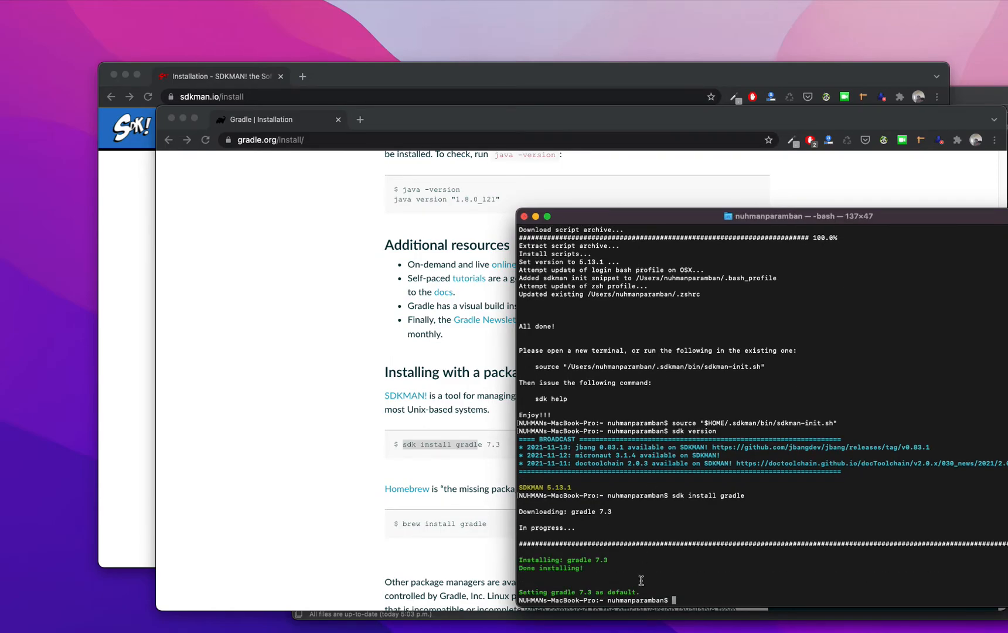
mouse_move(694, 603)
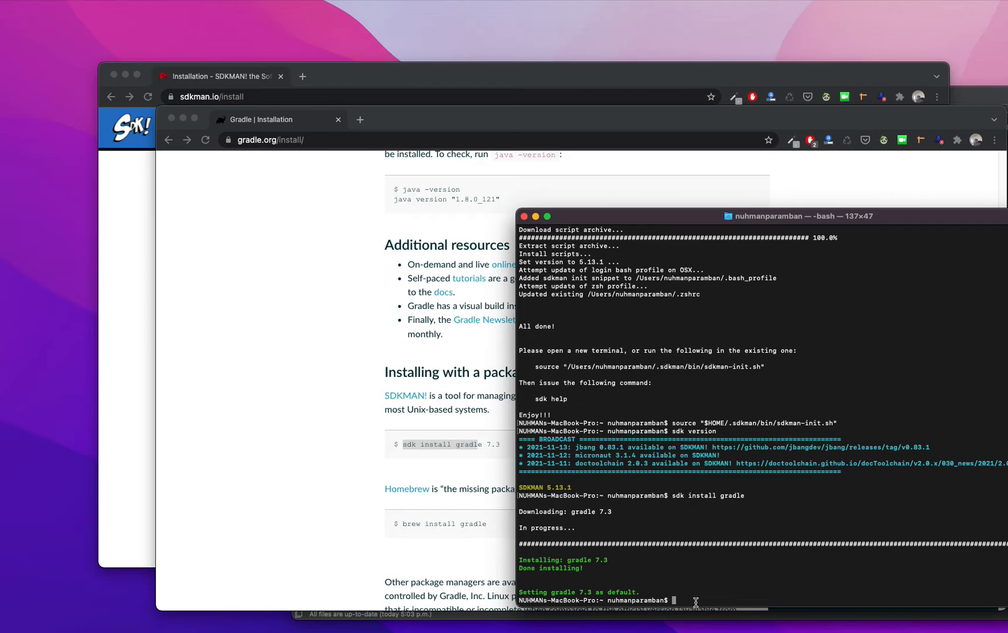
Step: Run gradle --version in Terminal to confirm Gradle 7.3 is reported
type("gradle")
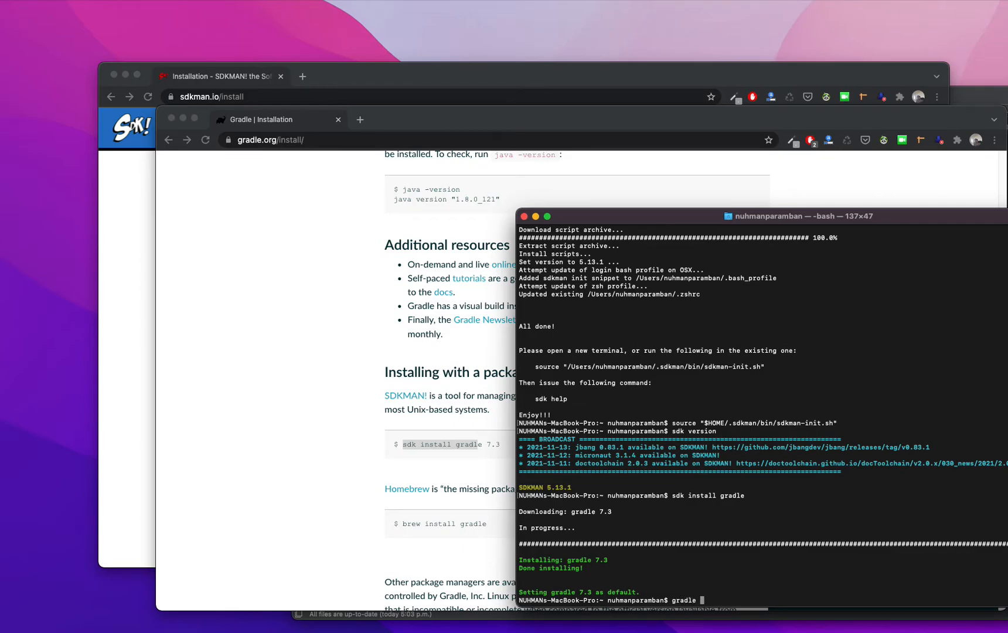
type("--")
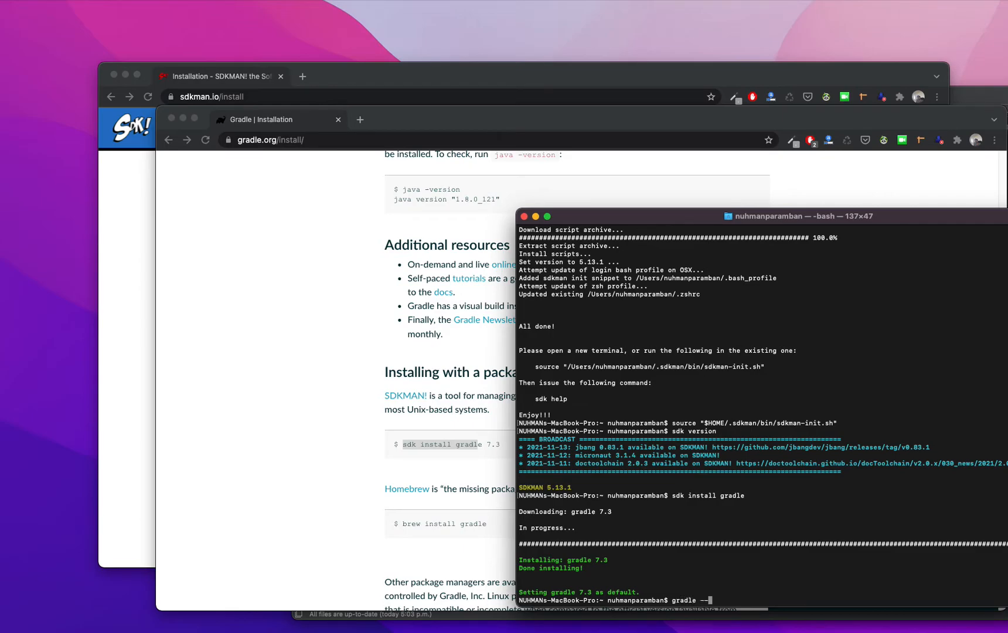
type("version")
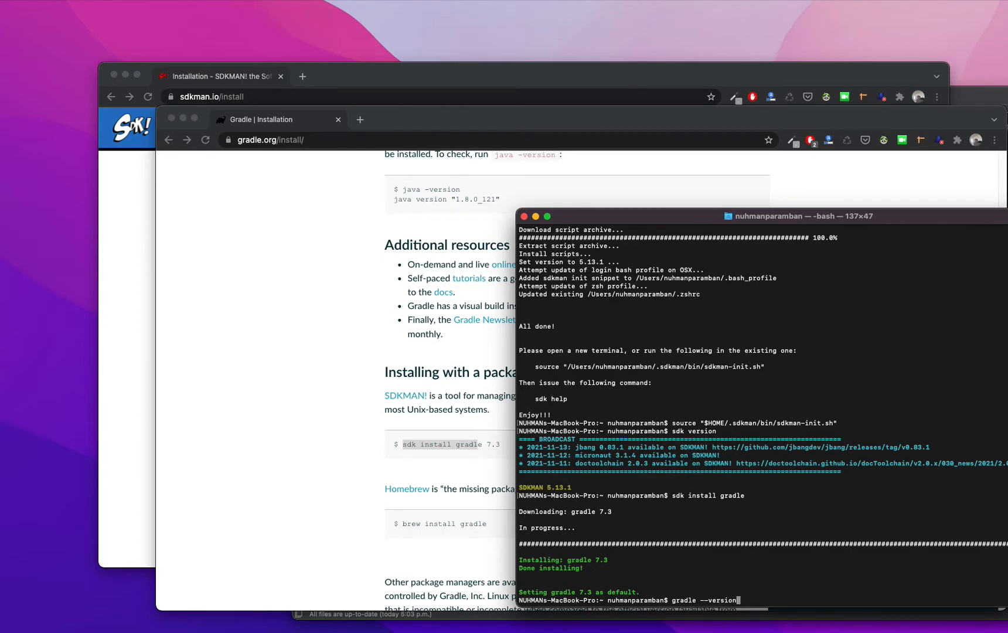
key("enter")
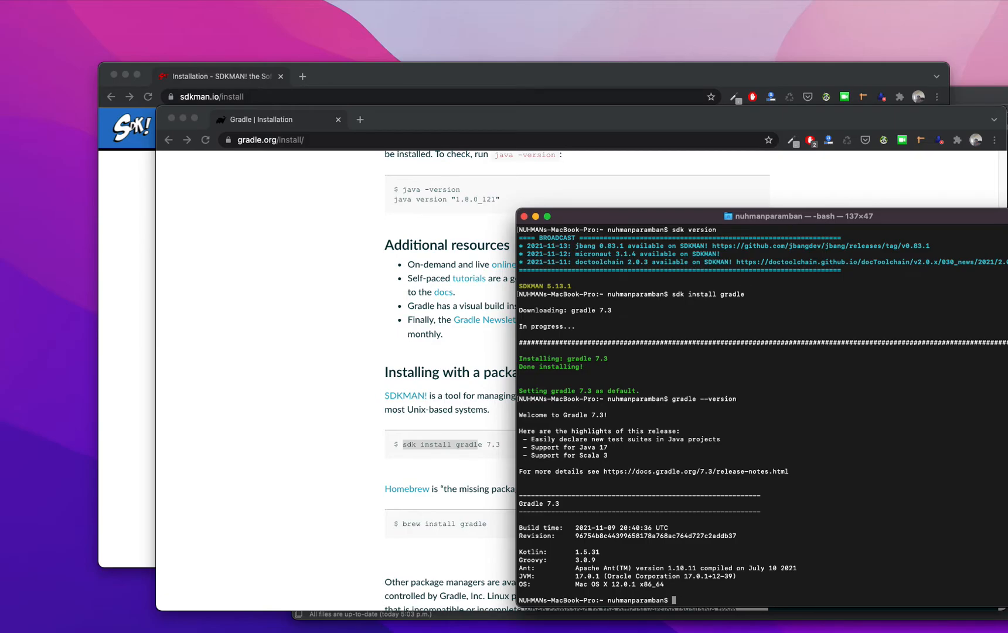
mouse_move(171, 27)
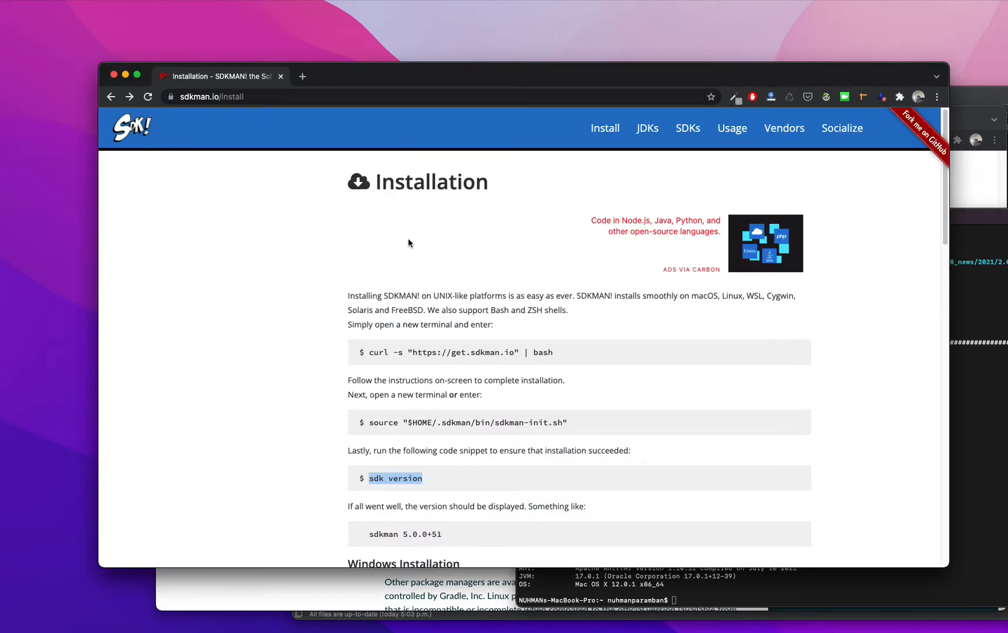
mouse_move(583, 314)
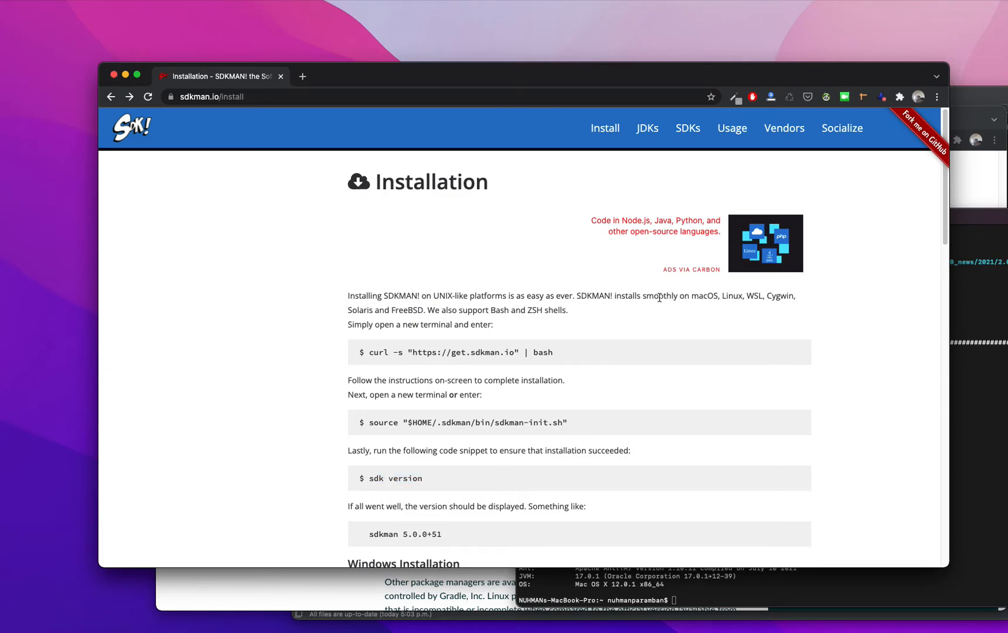
Step: Highlight a word in the SDKMAN install introduction and scroll toward the Windows notes
double_click(659, 295)
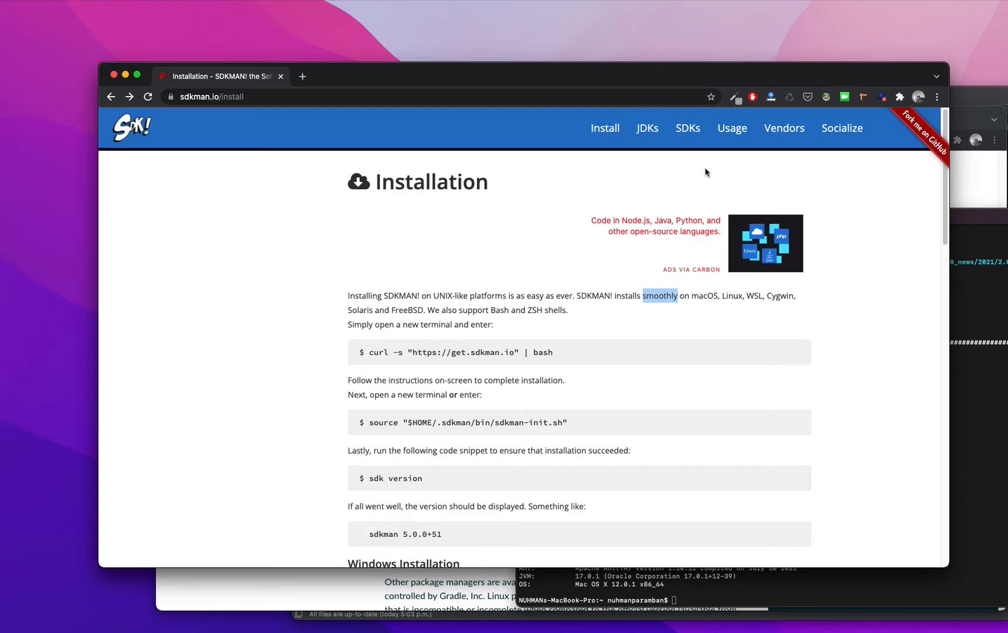
scroll("down", 3)
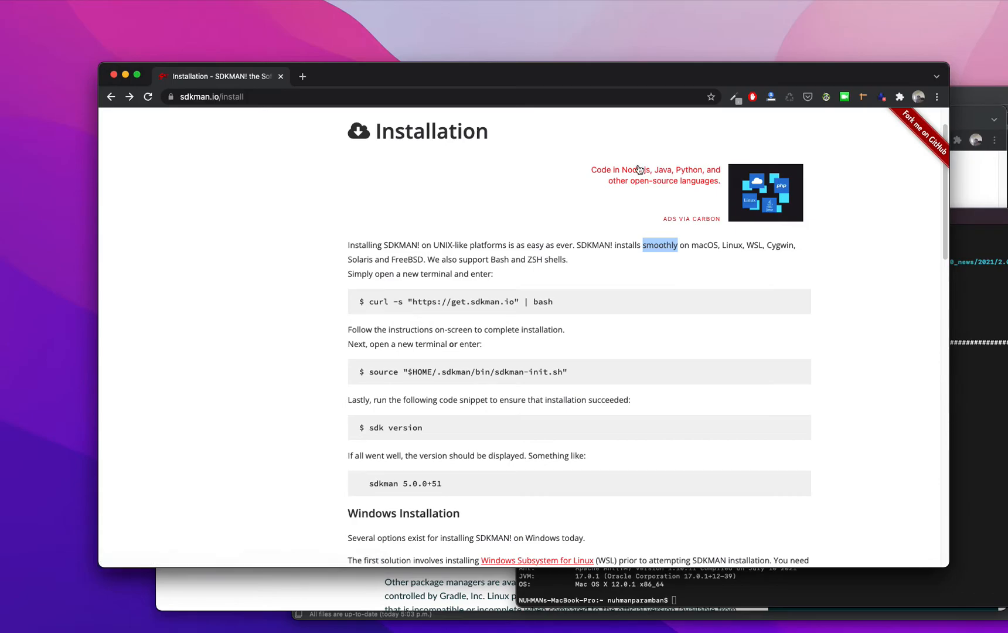
mouse_move(591, 178)
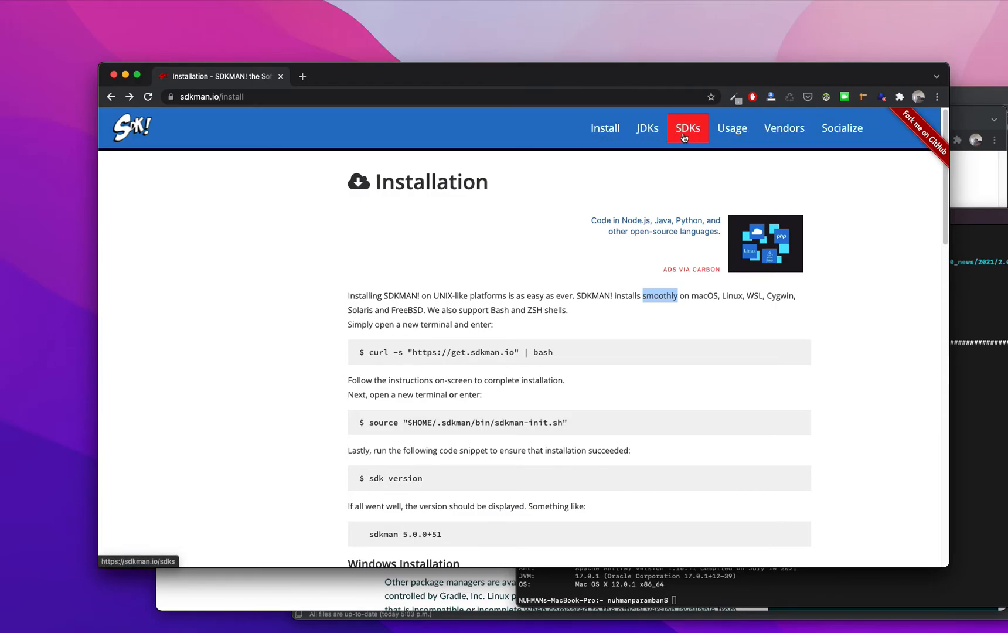
Step: Open SDKMAN's Available SDKs page and scroll through the candidate list
left_click(687, 127)
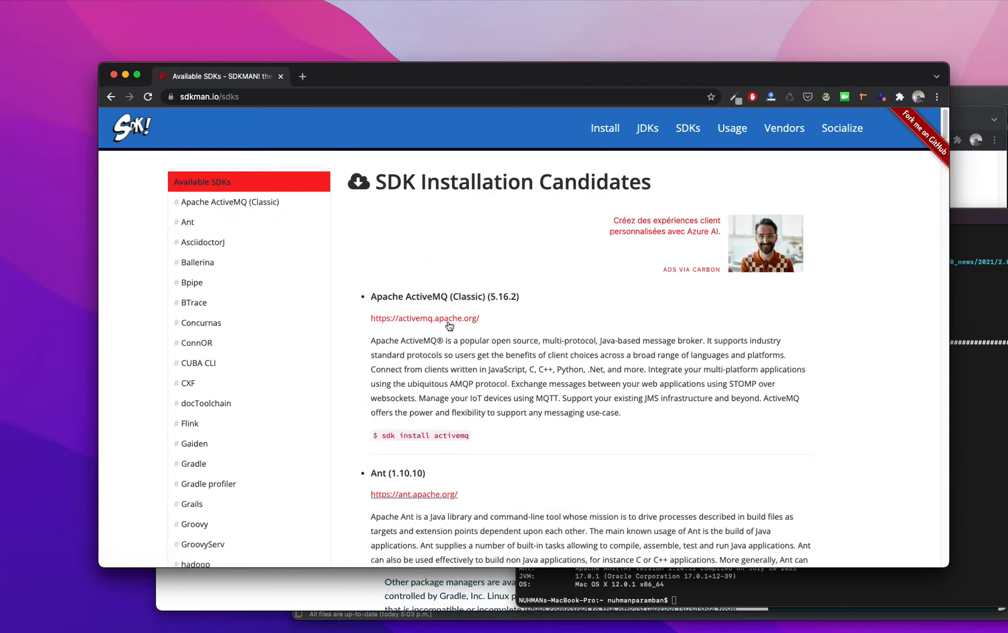
scroll("down", 3)
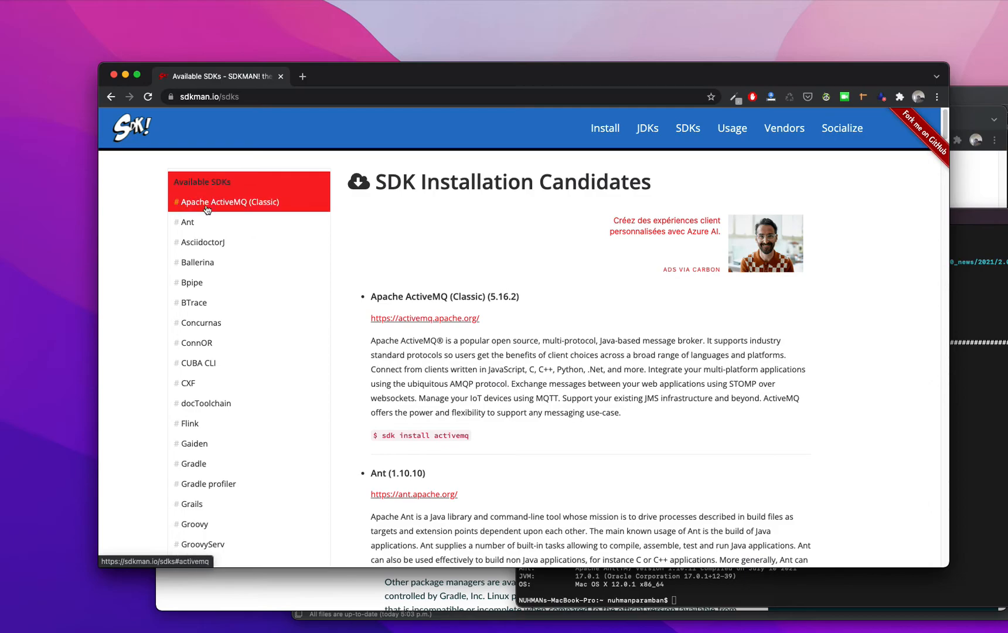
mouse_move(231, 248)
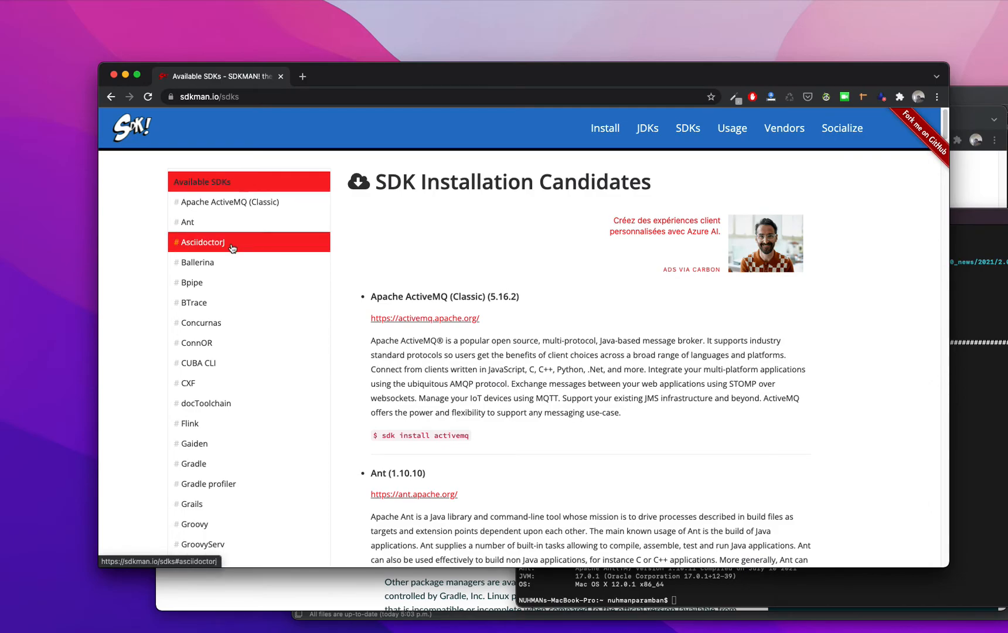
scroll("down", 3)
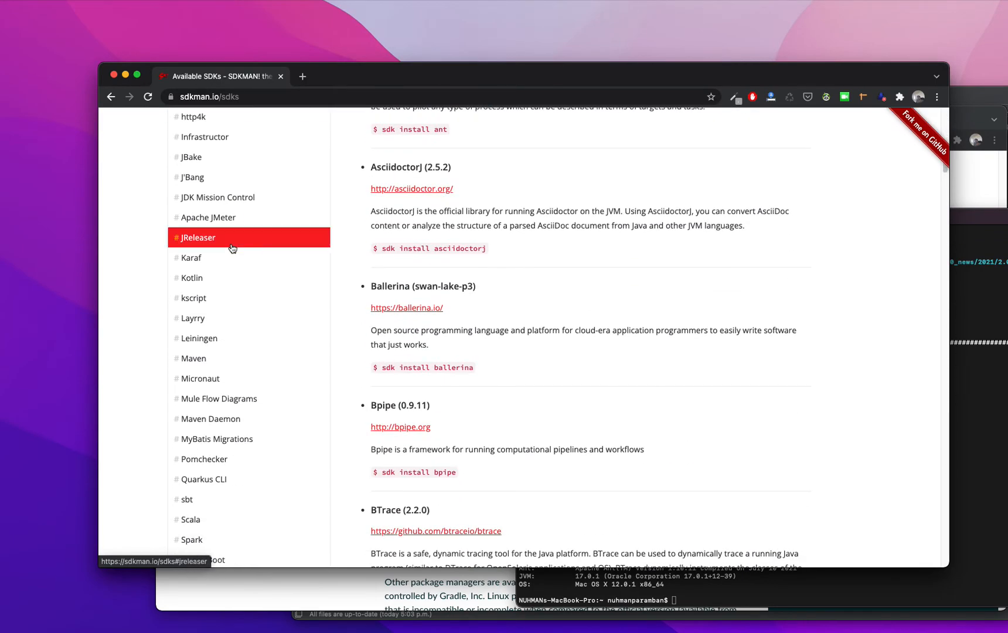
scroll("up", 3)
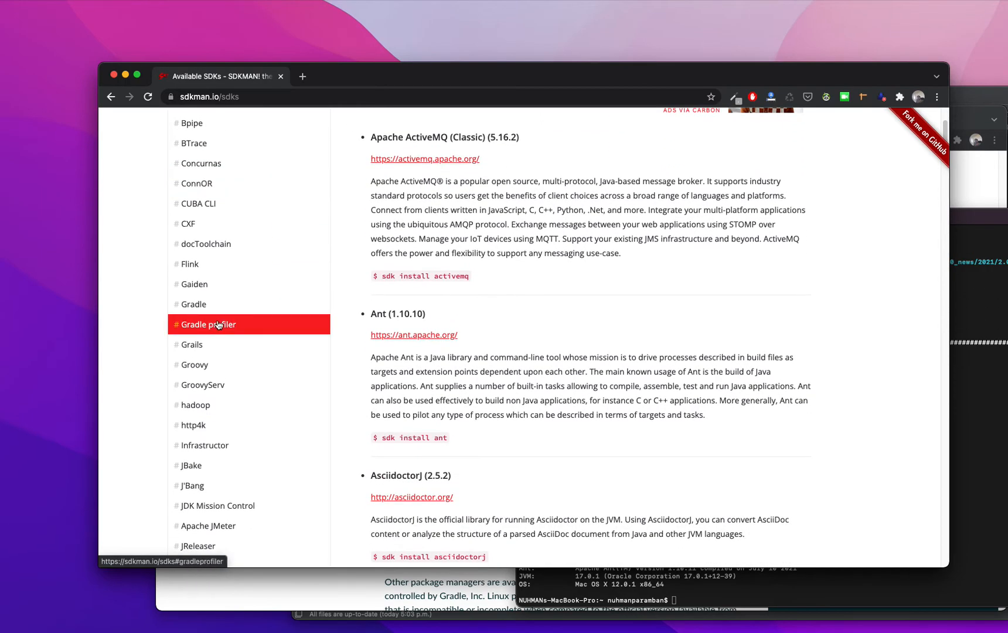
Step: Jump to the Gradle entry listing version 7.3 and read around it
left_click(193, 305)
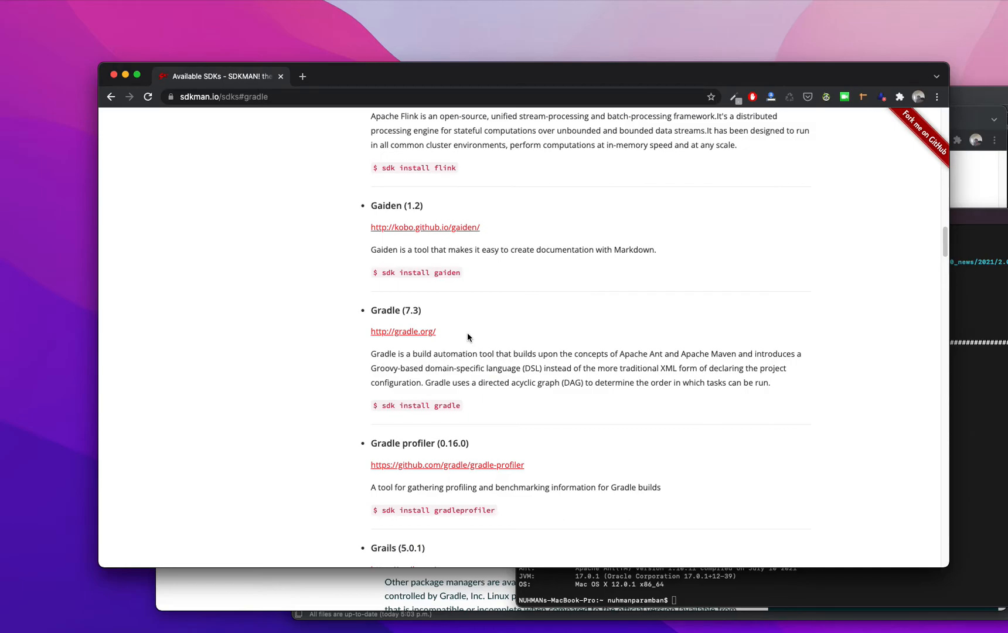
scroll("down", 3)
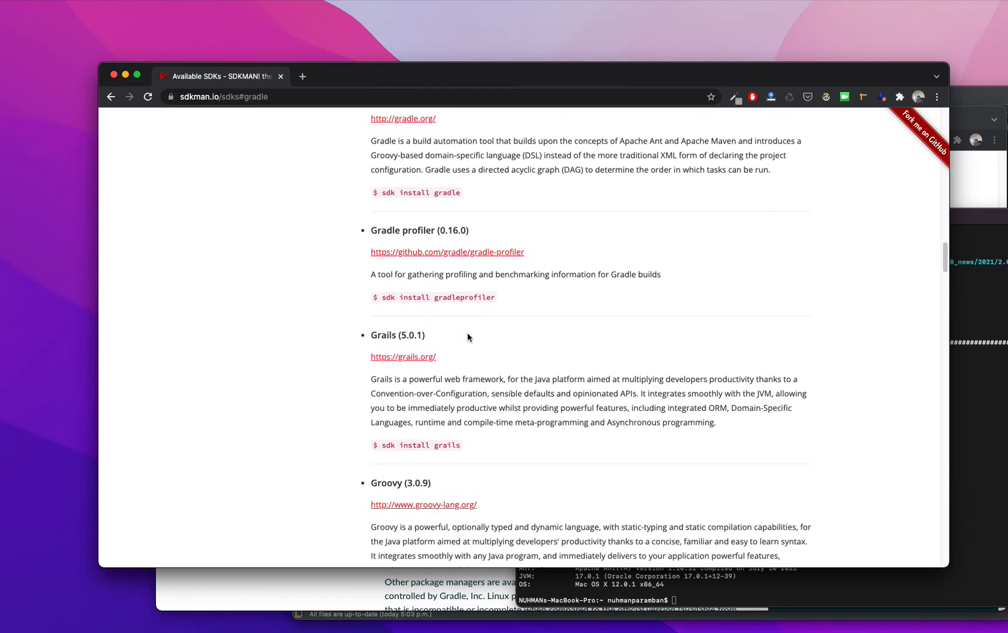
scroll("down", 3)
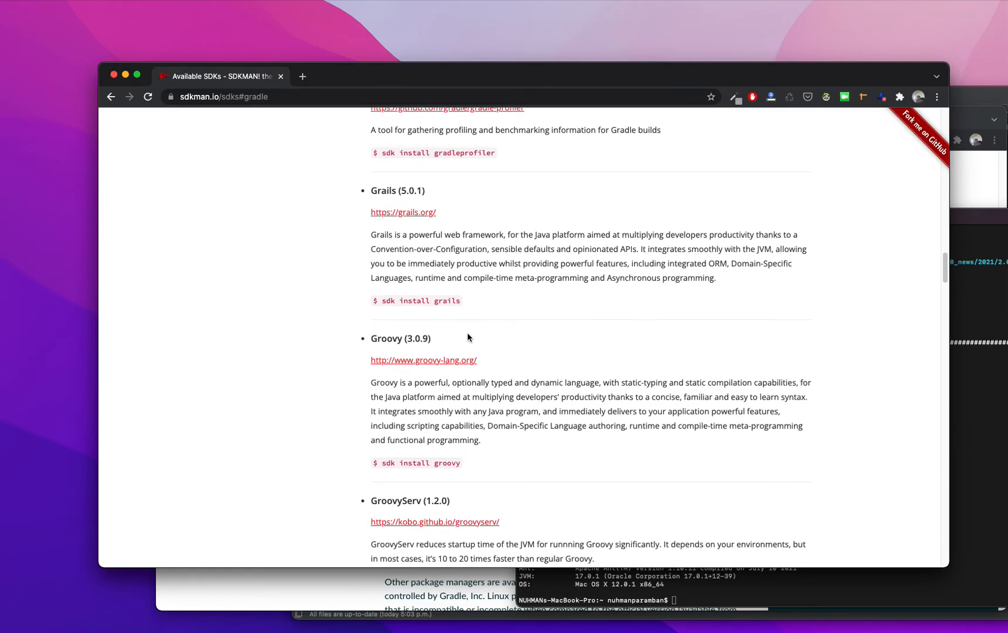
scroll("down", 3)
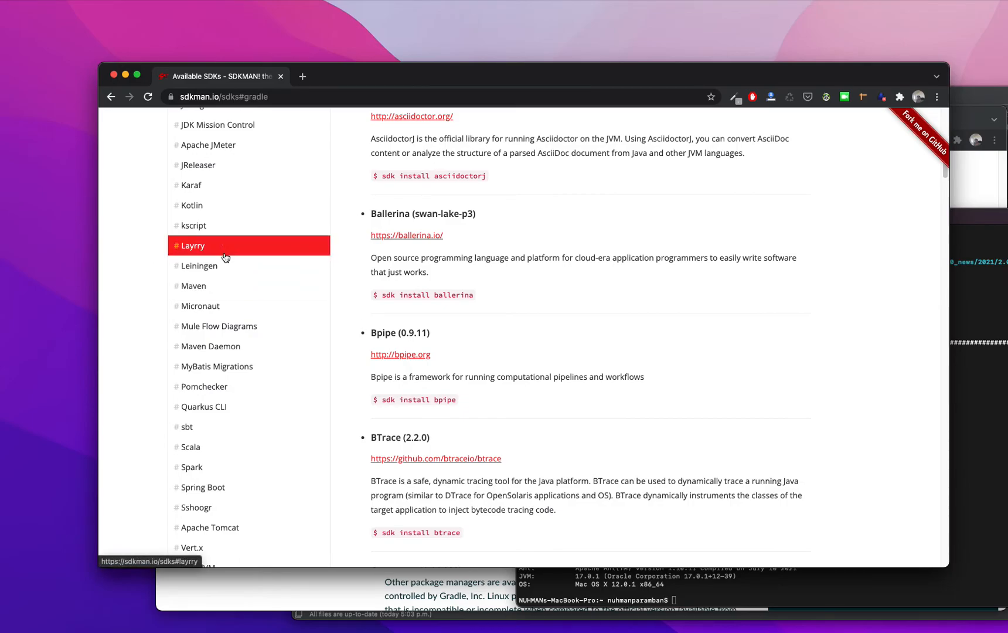
scroll("up", 3)
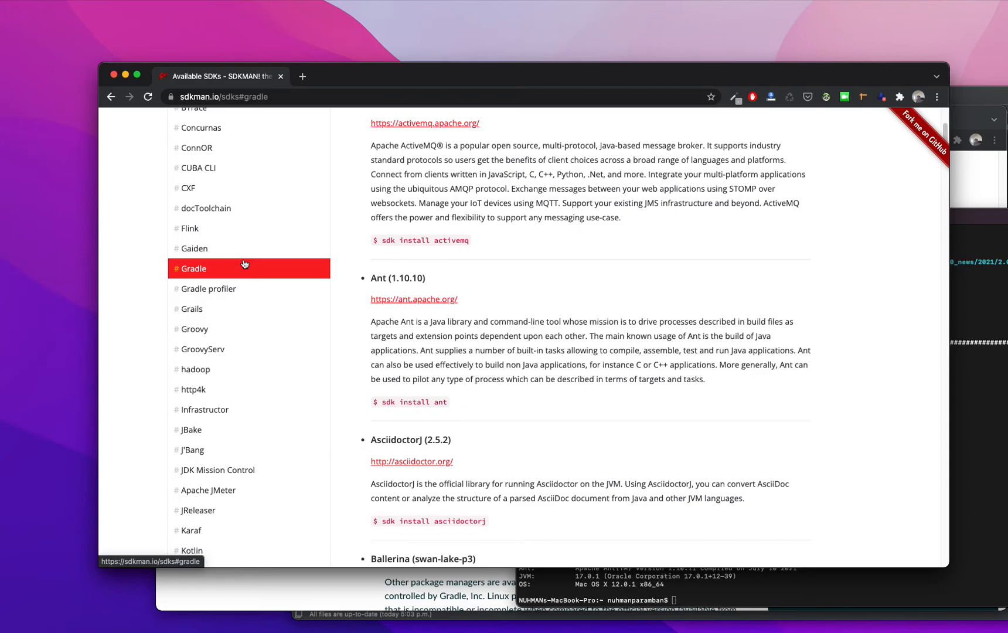
mouse_move(253, 287)
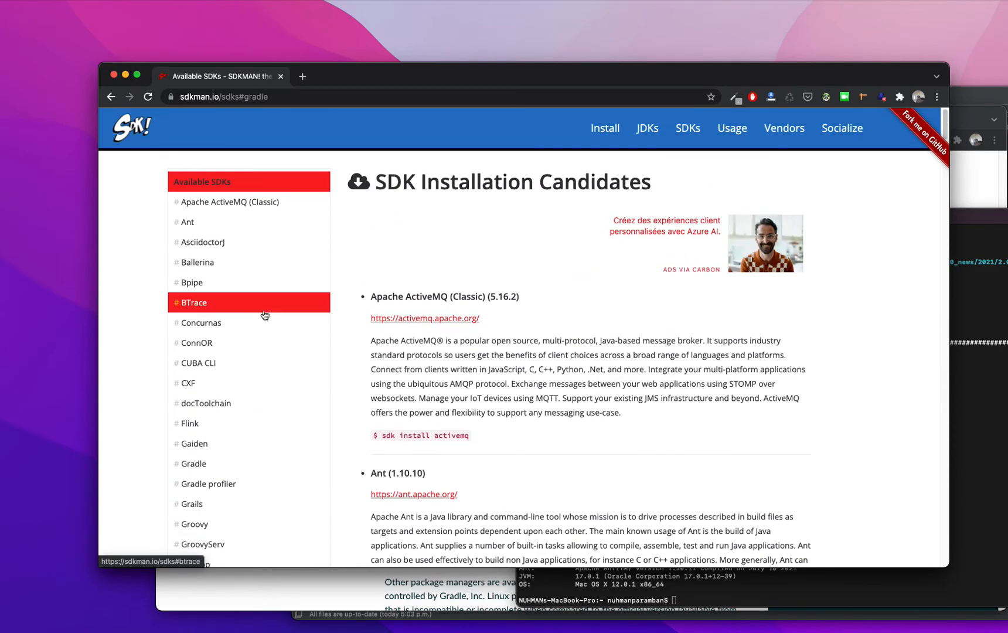
mouse_move(270, 270)
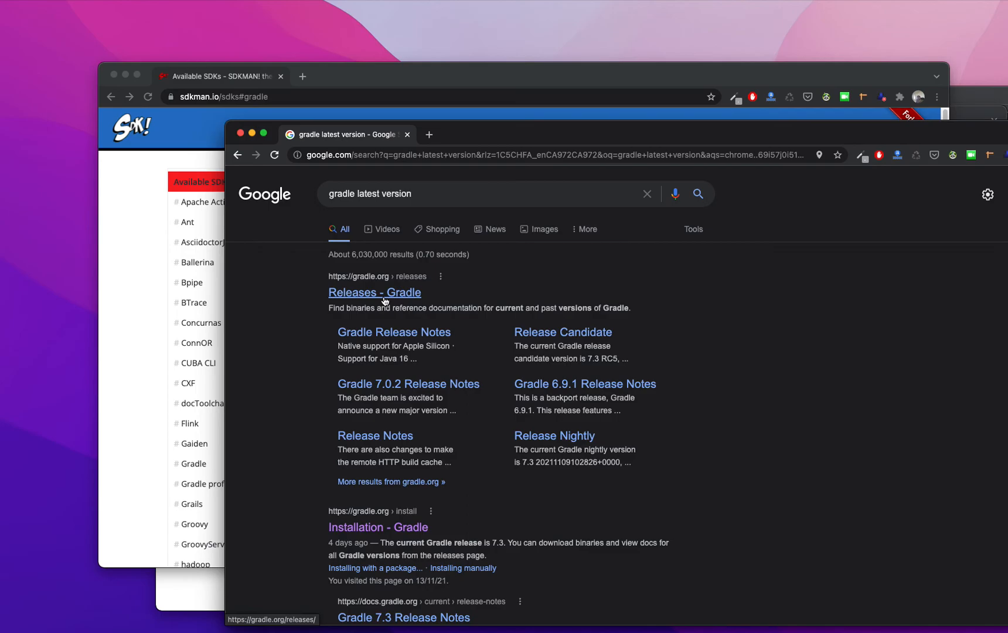
Step: Open Releases - Gradle from search results and highlight v7.3
left_click(374, 293)
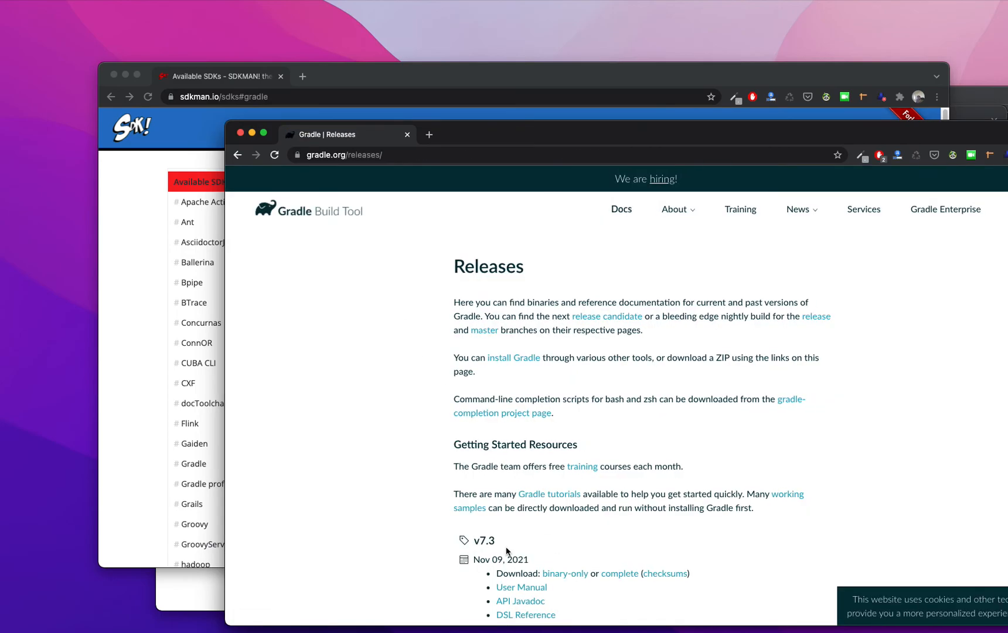
double_click(484, 540)
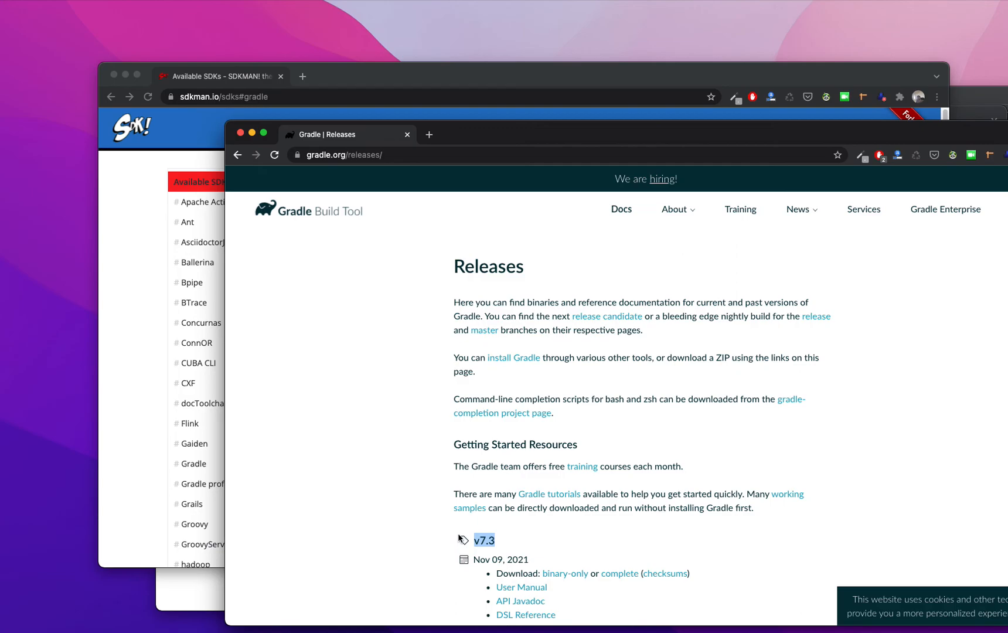